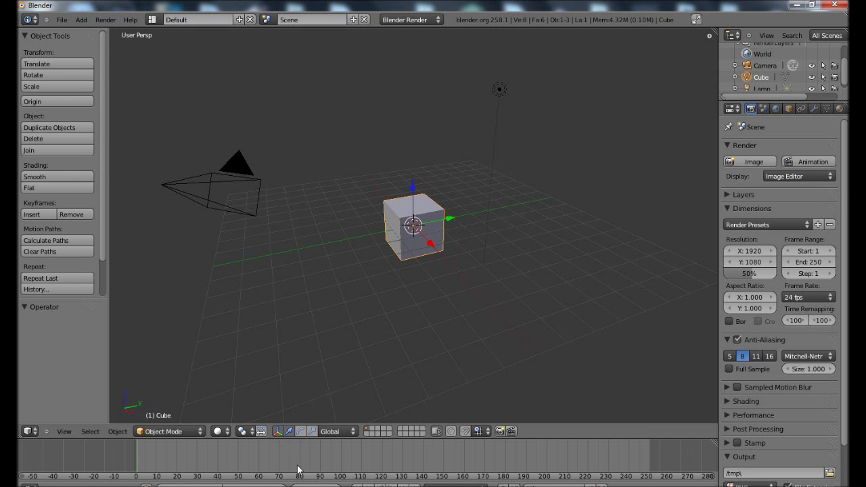
pyautogui.moveTo(519, 205)
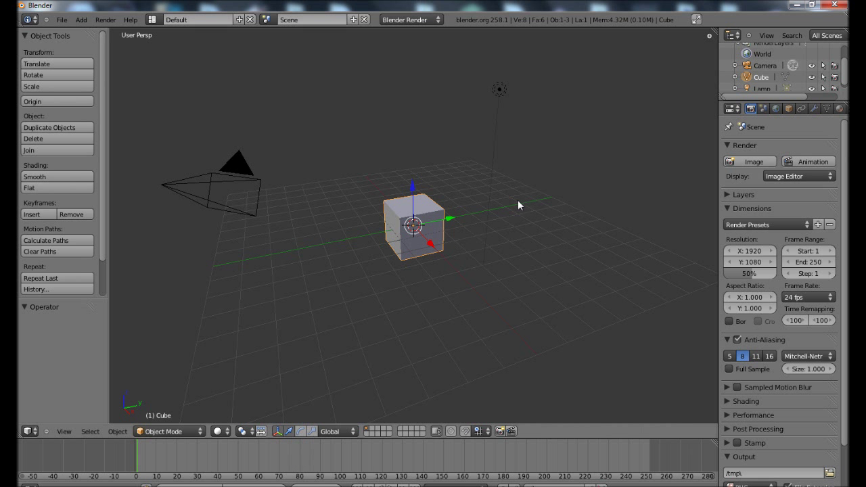
pyautogui.moveTo(300, 260)
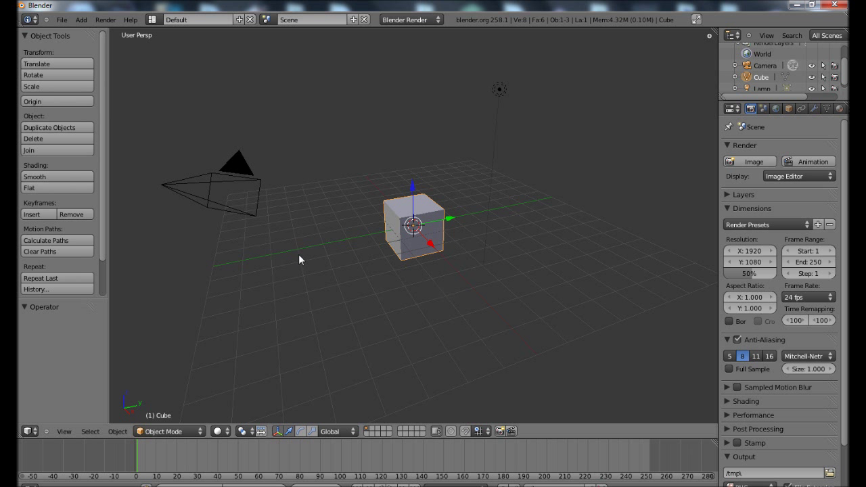
pyautogui.moveTo(306, 242)
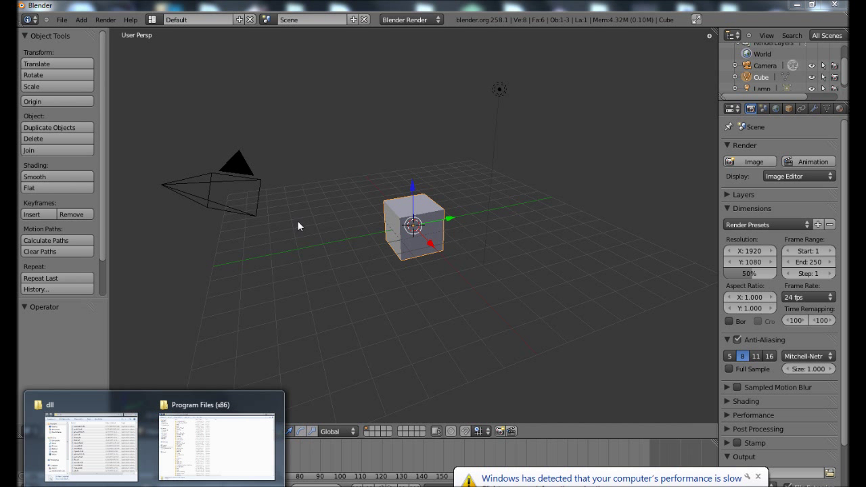
# Open Program Files (x86)\Blender Foundation\Blender with the dll folder window placed beside it.
pyautogui.click(217, 445)
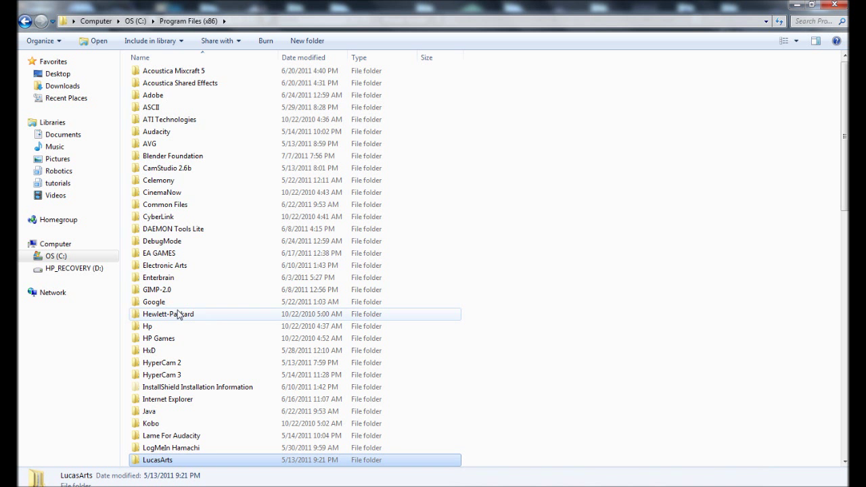
pyautogui.doubleClick(173, 156)
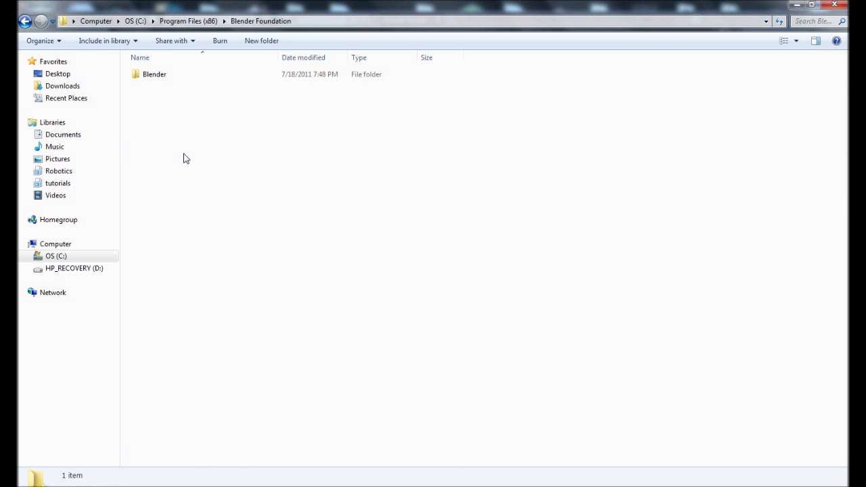
pyautogui.doubleClick(154, 74)
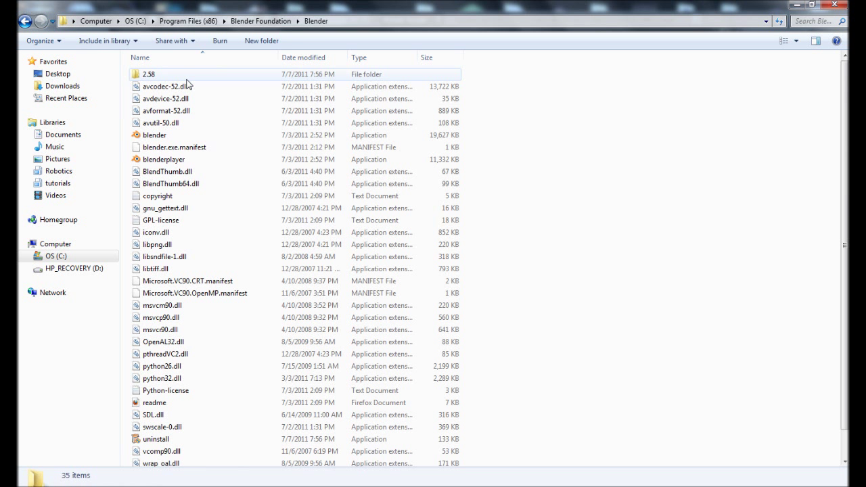
pyautogui.moveTo(528, 88); pyautogui.dragTo(513, 264)
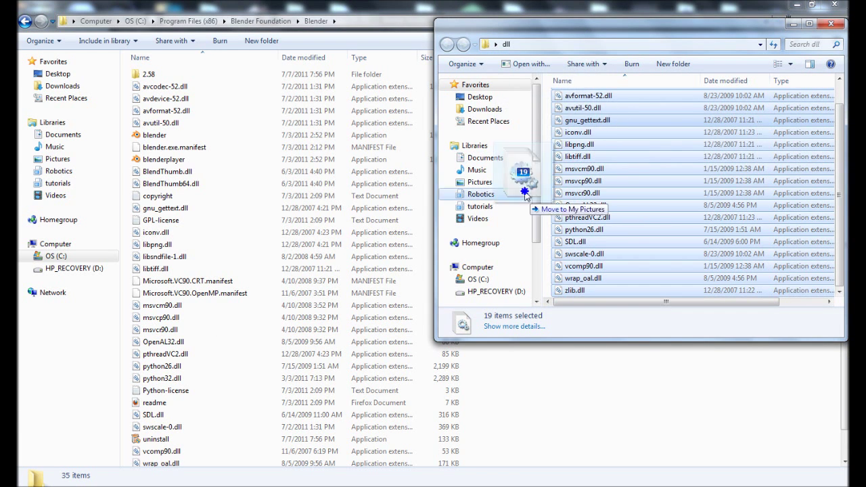
# Drag the 19 DLLs into the Blender folder and choose Don't move on conflicts.
pyautogui.moveTo(525, 197); pyautogui.dragTo(605, 365)
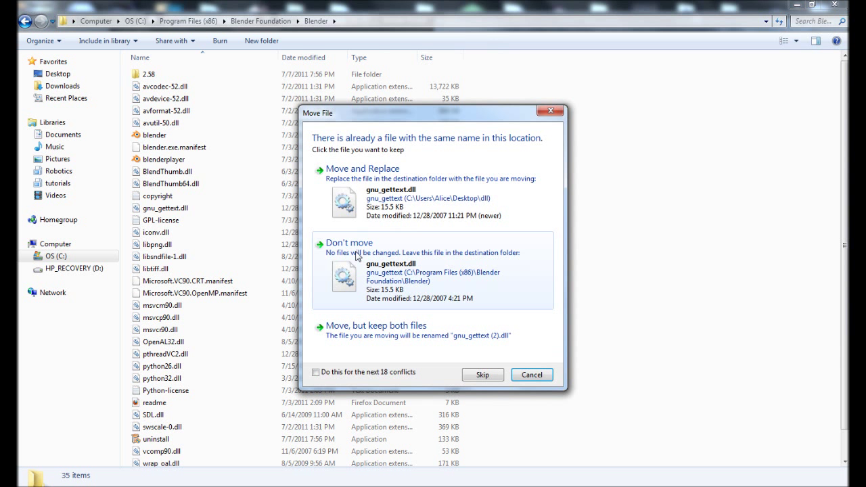
pyautogui.moveTo(420, 298)
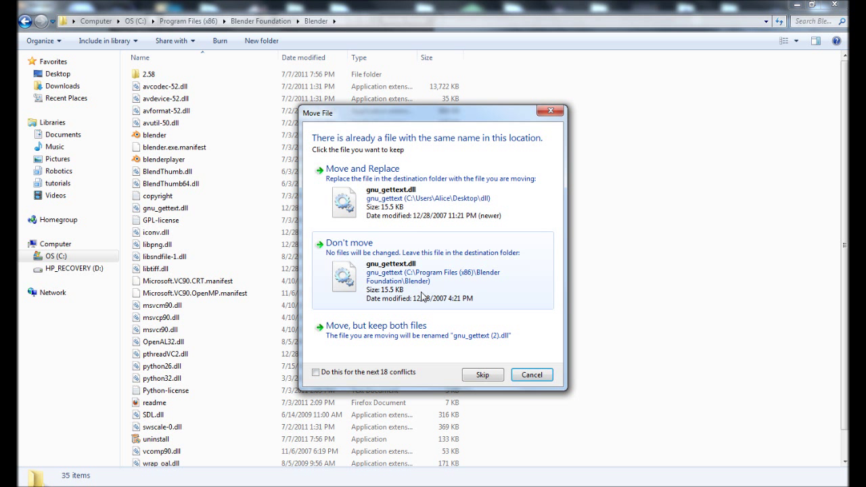
pyautogui.click(315, 372)
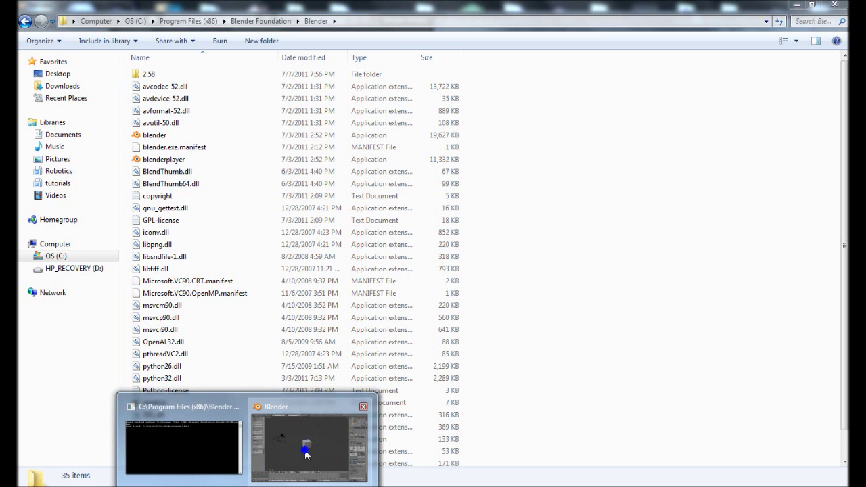
# Switch to Blender and open game.blend from the recent files list.
pyautogui.click(310, 447)
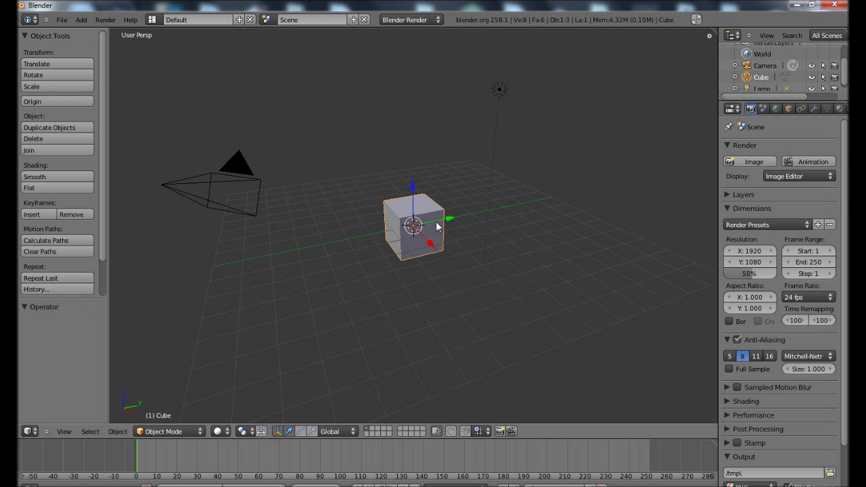
pyautogui.click(61, 20)
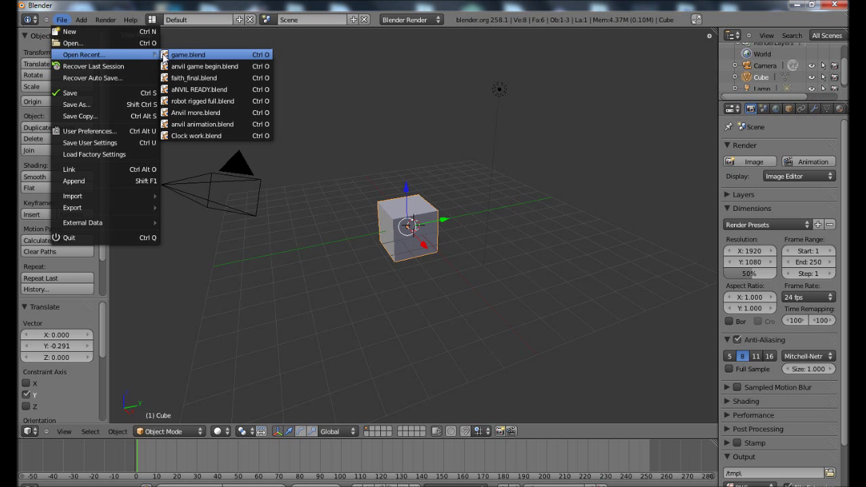
pyautogui.click(188, 54)
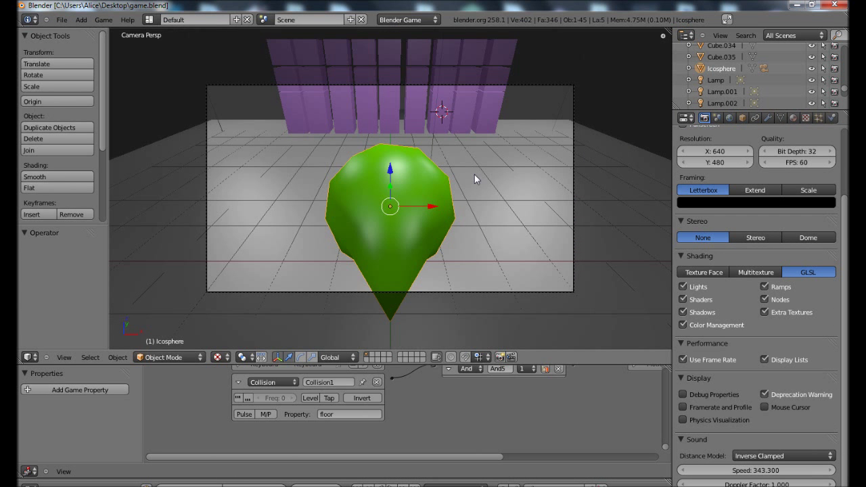
pyautogui.moveTo(401, 204)
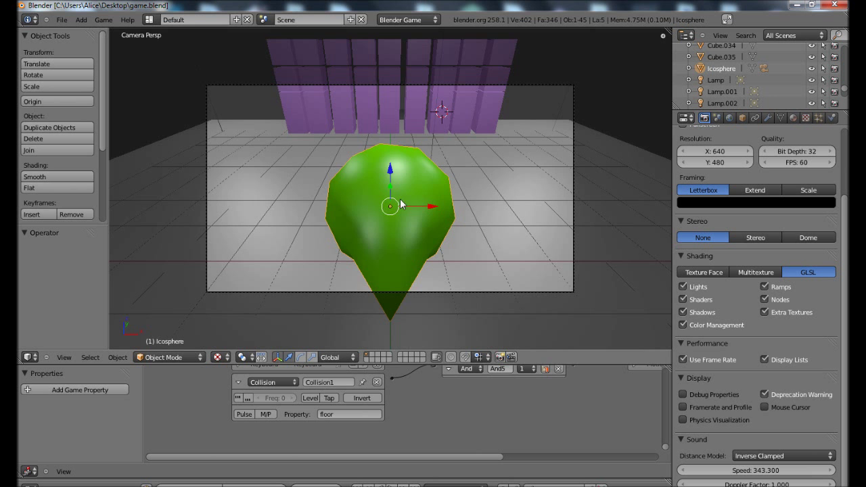
pyautogui.click(62, 19)
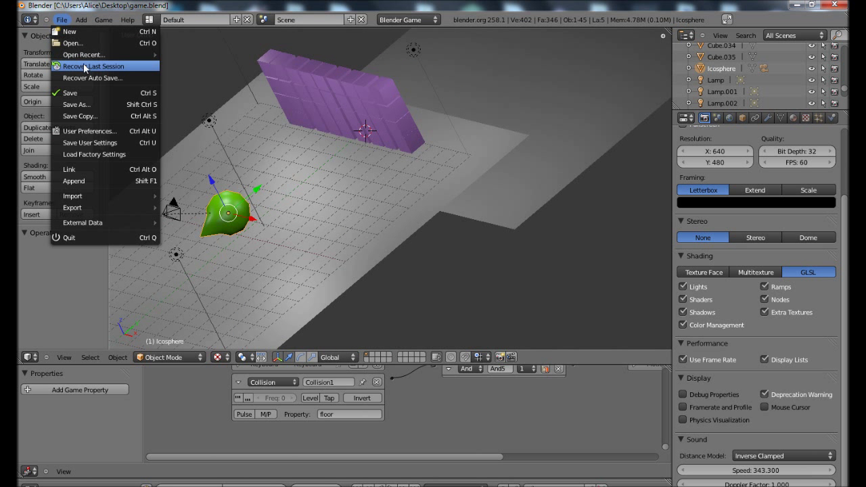
# Enable the Game Engine add-on Save As Game Engine Runtime in User Preferences.
pyautogui.click(89, 130)
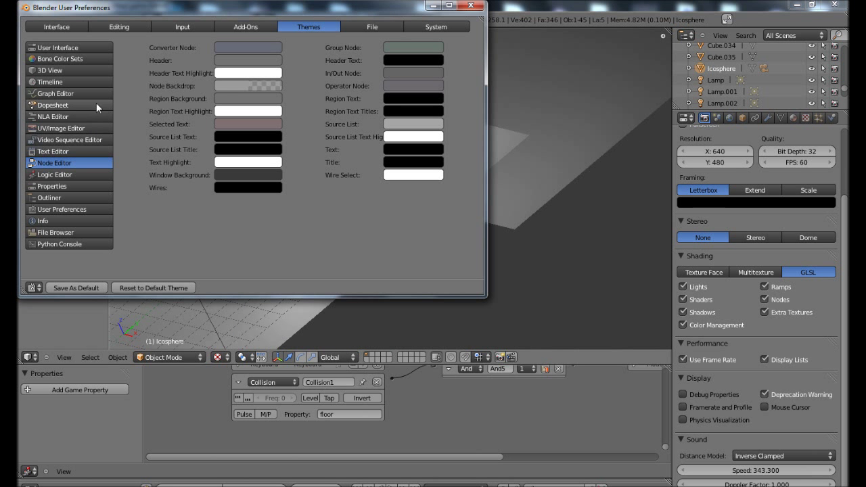
pyautogui.click(245, 26)
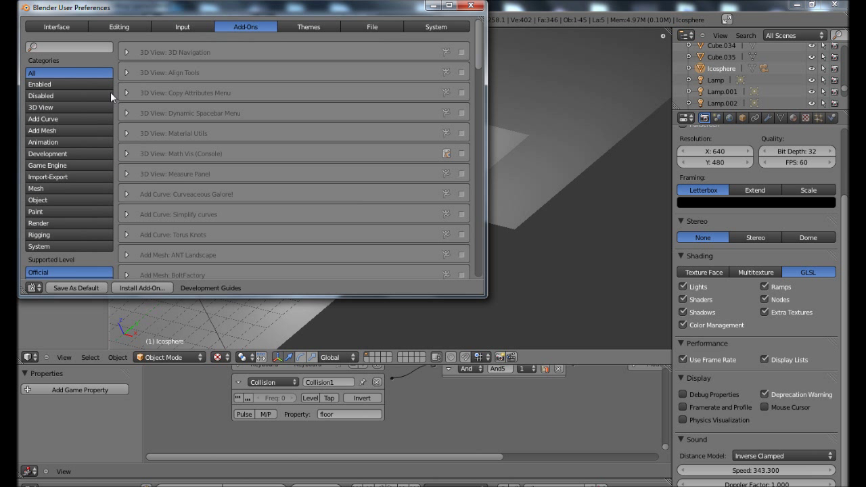
pyautogui.click(46, 165)
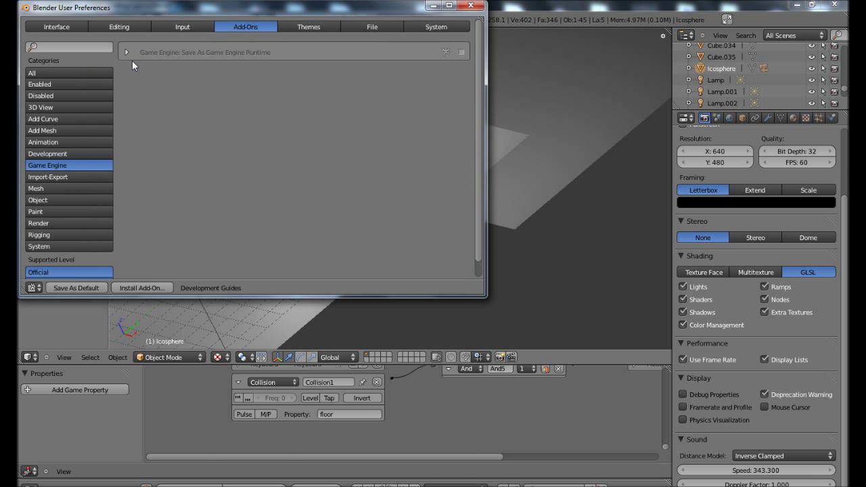
pyautogui.click(126, 51)
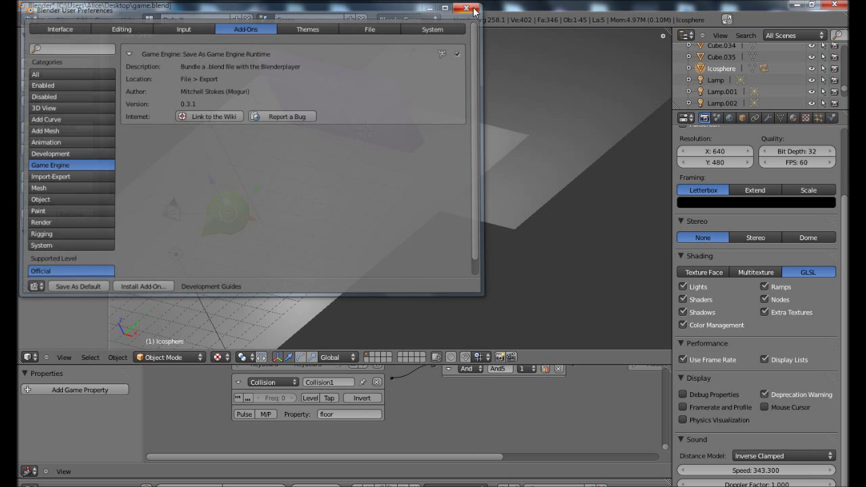
pyautogui.click(61, 19)
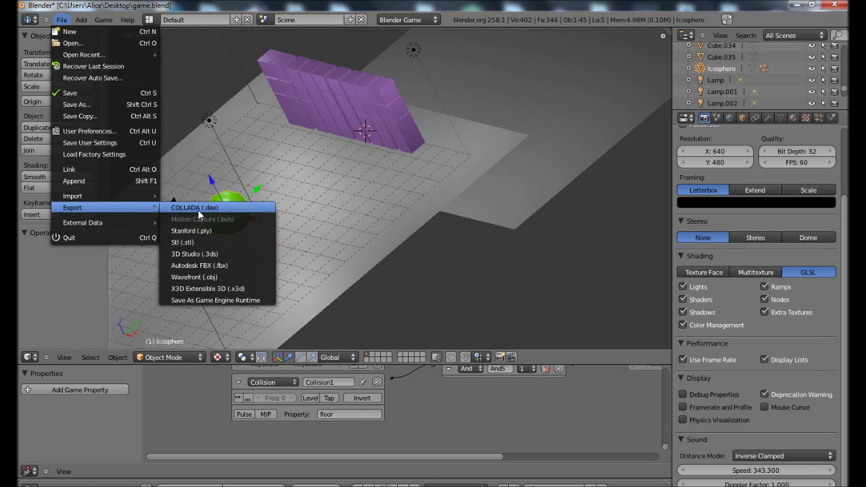
pyautogui.moveTo(216, 300)
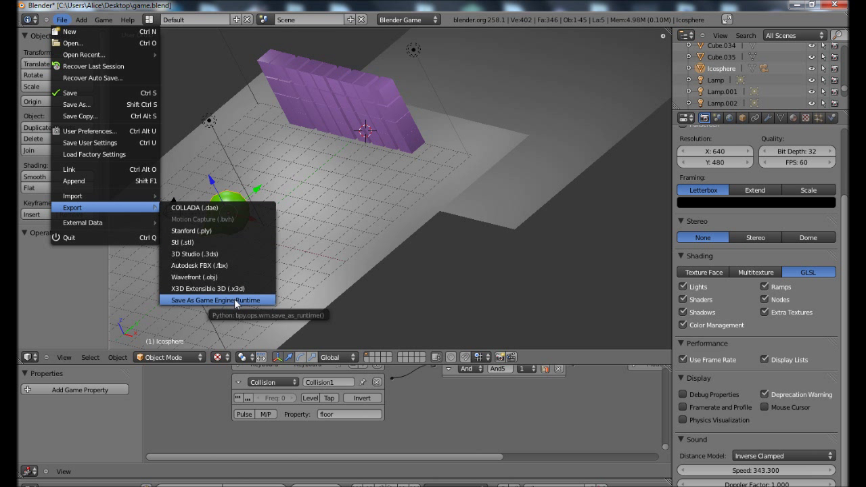
# Start the Save As Game Engine Runtime export and browse to Documents\tutorial.
pyautogui.click(215, 300)
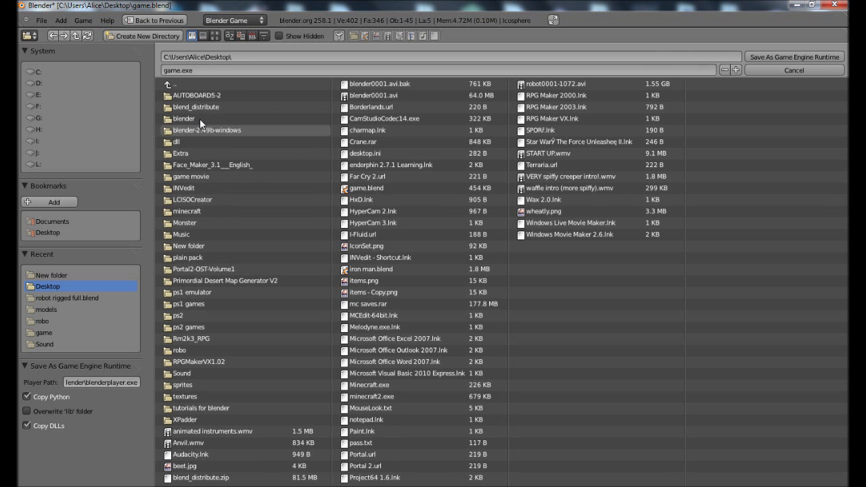
pyautogui.moveTo(57, 296)
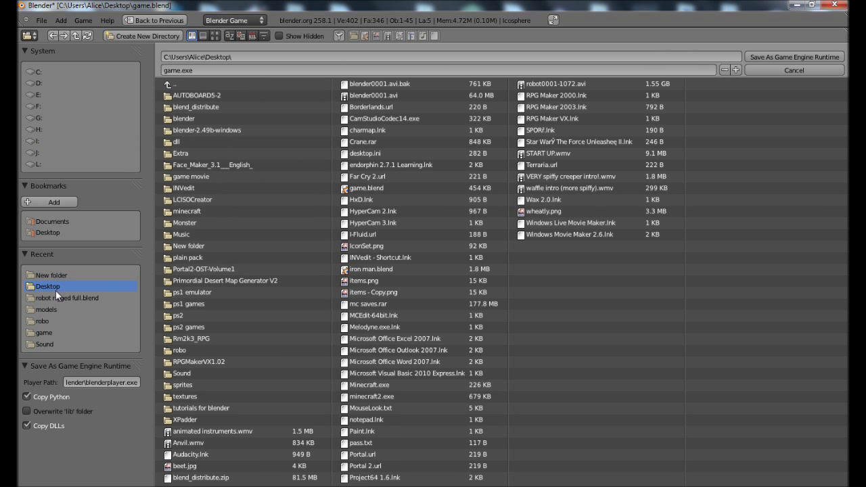
pyautogui.moveTo(48, 245)
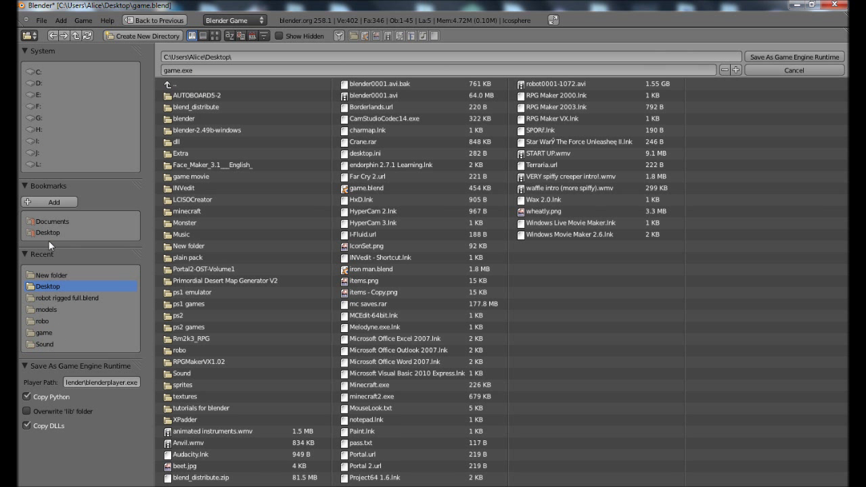
pyautogui.click(51, 221)
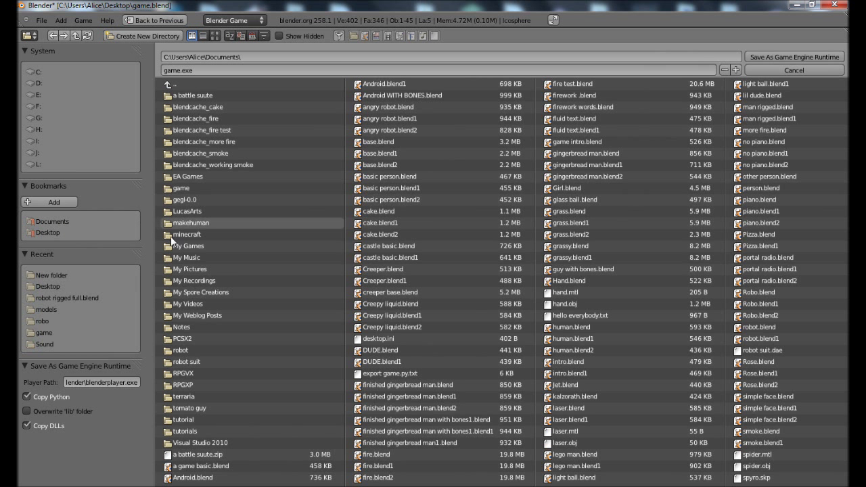
pyautogui.doubleClick(188, 419)
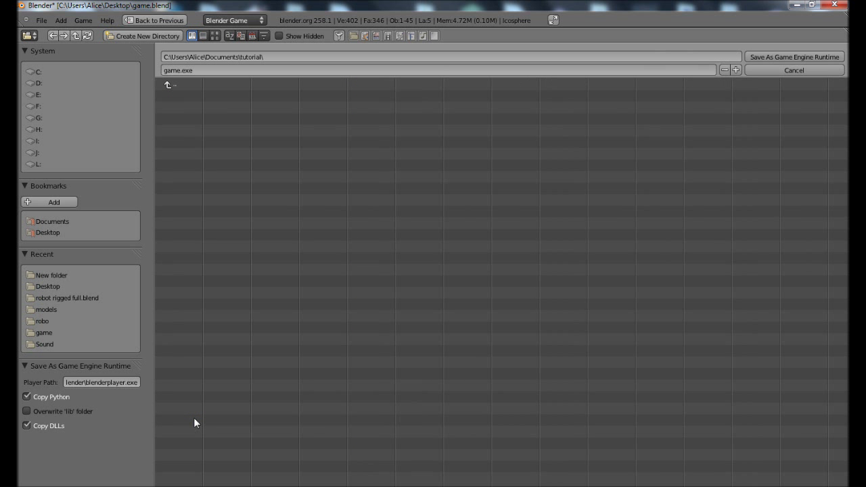
pyautogui.moveTo(793, 57)
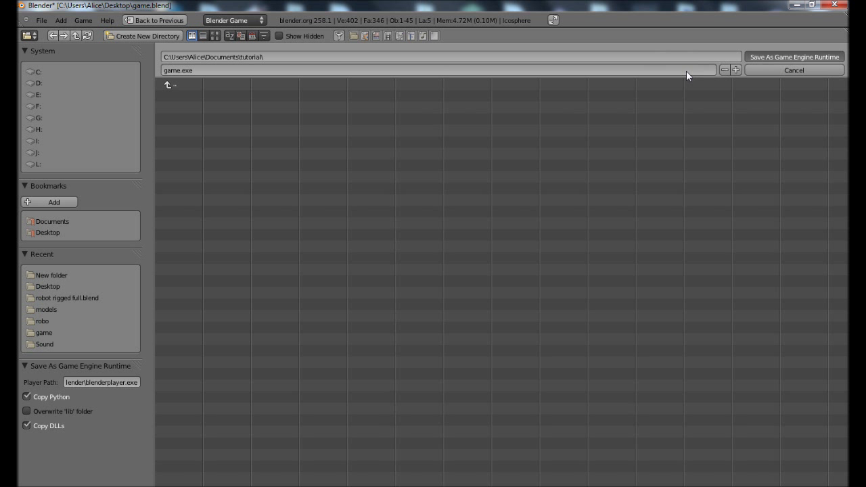
pyautogui.moveTo(416, 200)
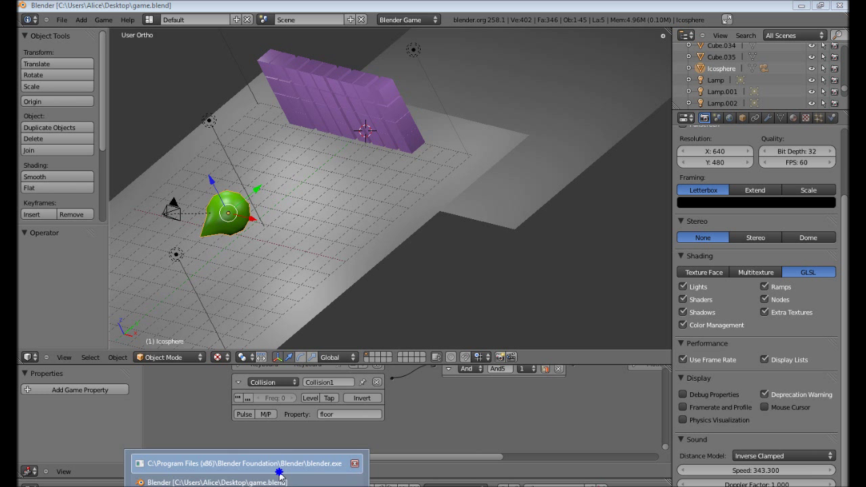
# Check the blender.exe console for export completion, minimize it, and open Windows Explorer.
pyautogui.click(247, 464)
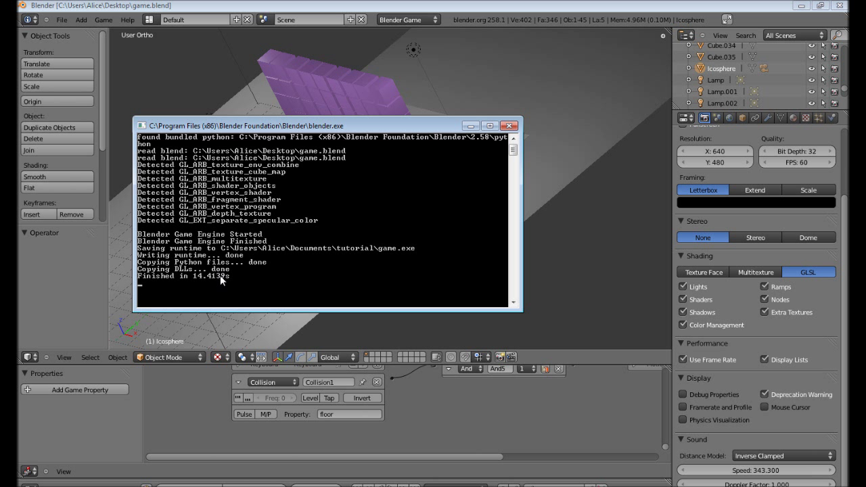
pyautogui.moveTo(471, 126)
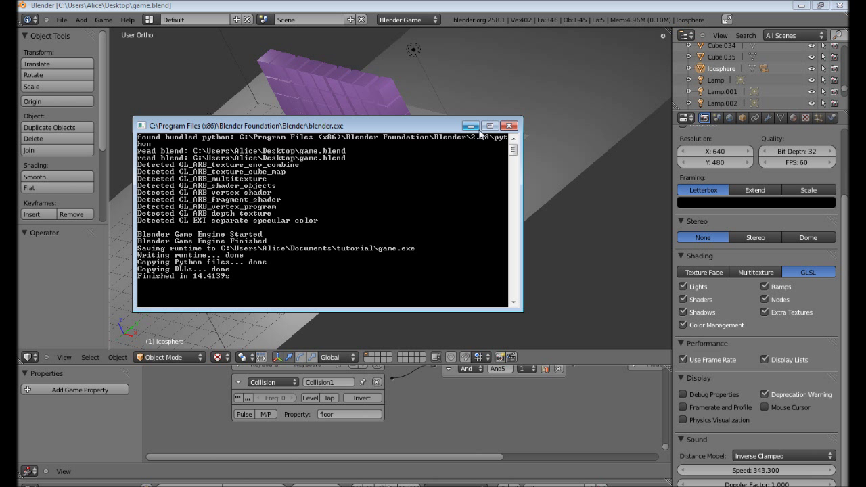
pyautogui.click(508, 126)
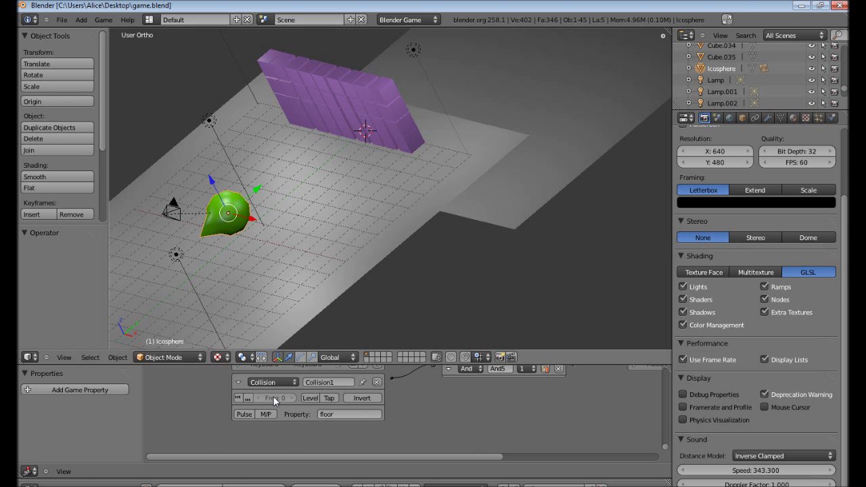
pyautogui.rightClick(27, 480)
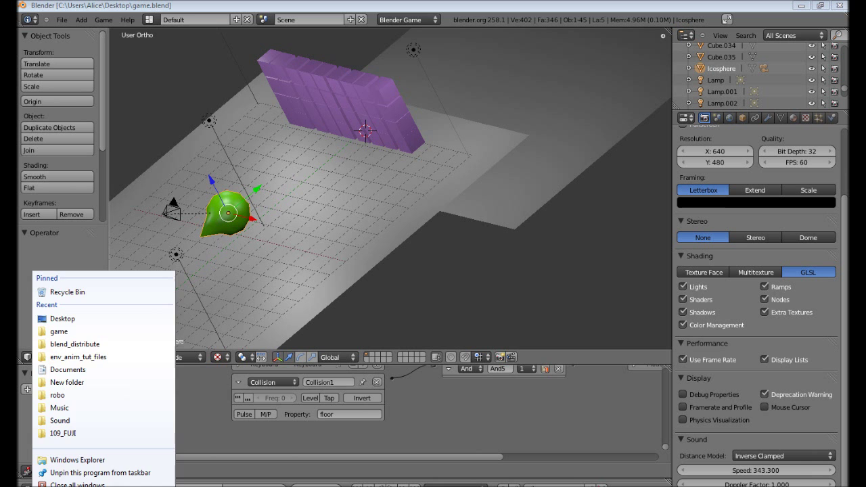
pyautogui.click(77, 459)
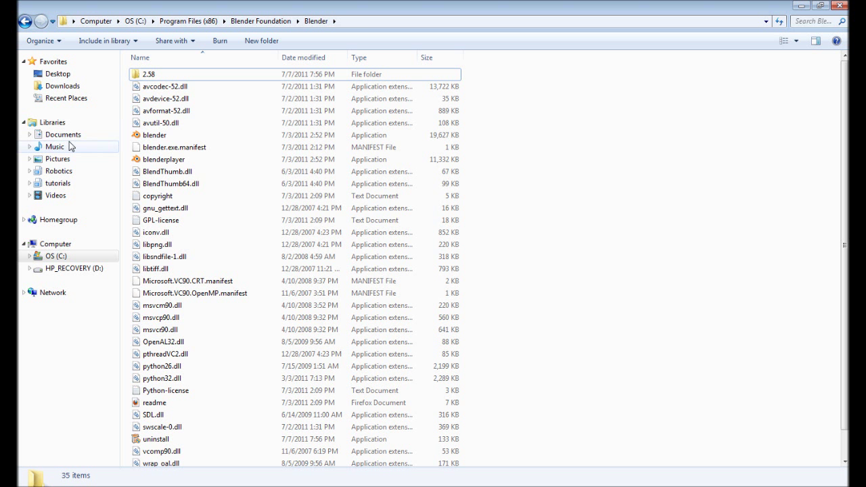
# Browse to Documents\tutorial\2.58\python and right-click the lib folder.
pyautogui.click(63, 134)
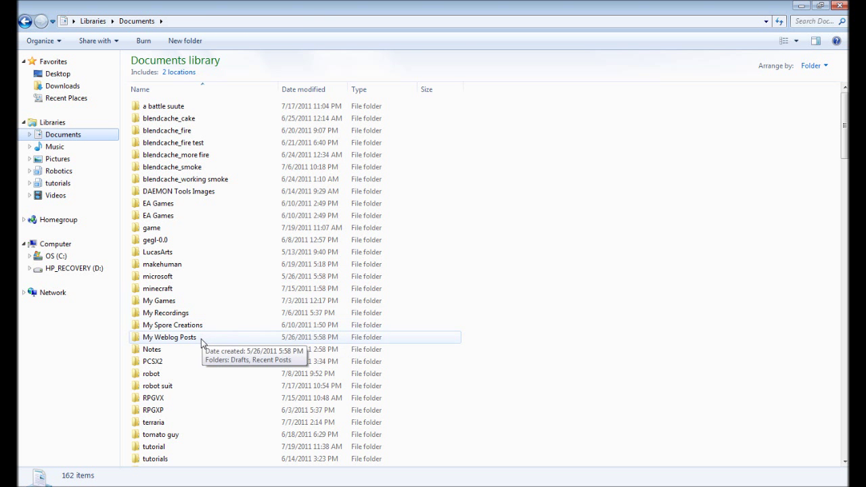
pyautogui.doubleClick(154, 446)
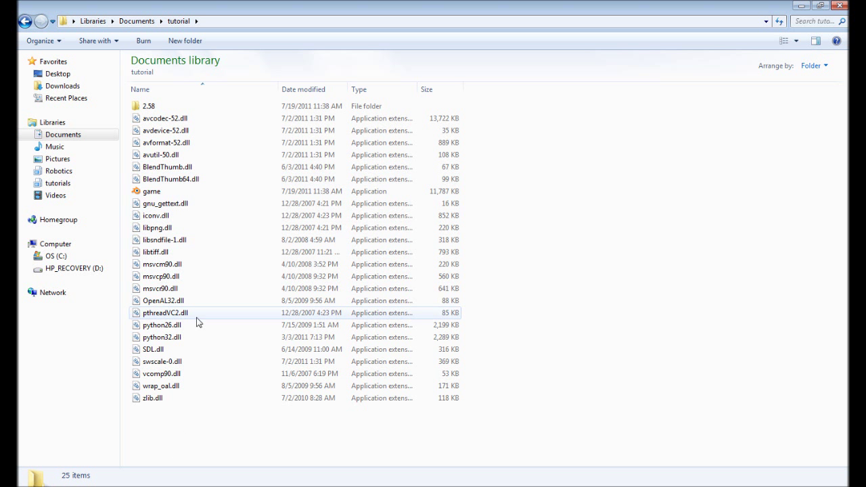
pyautogui.moveTo(166, 131)
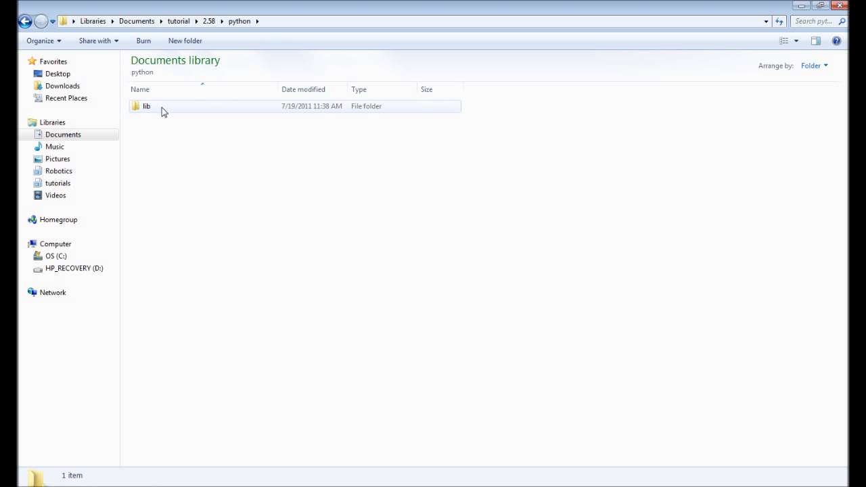
pyautogui.rightClick(147, 106)
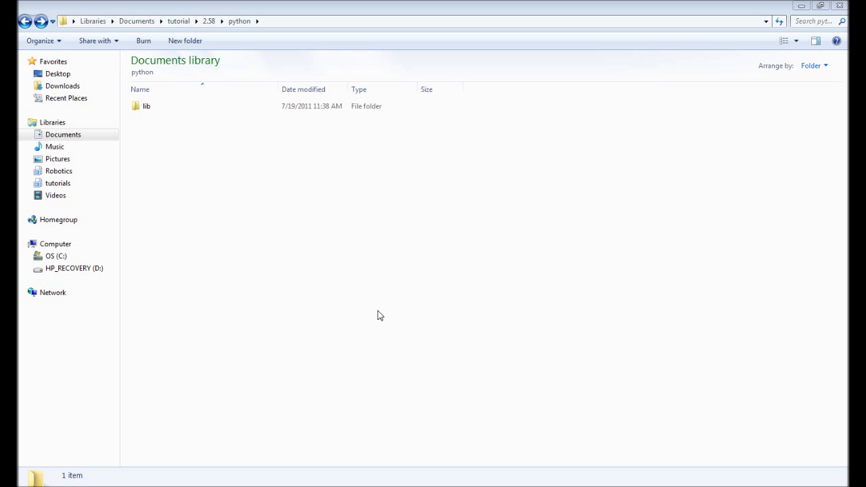
# Move lib's 206 items up into python, then return to tutorial and select game.exe.
pyautogui.doubleClick(146, 105)
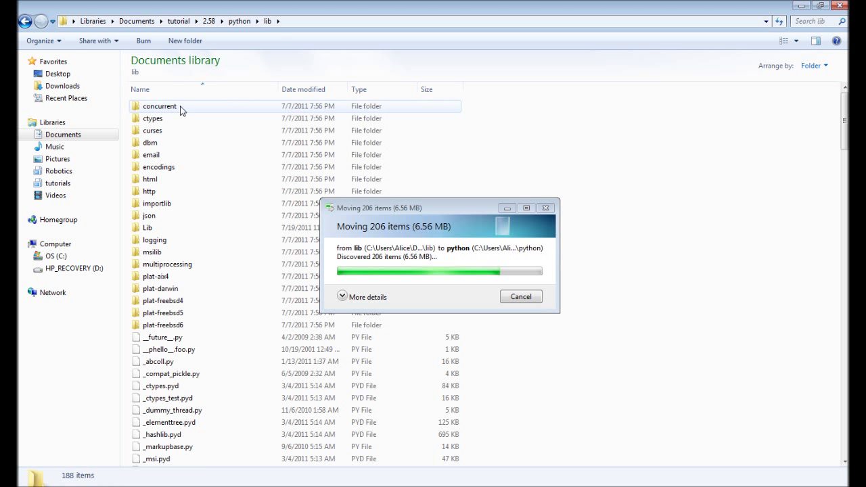
pyautogui.click(25, 21)
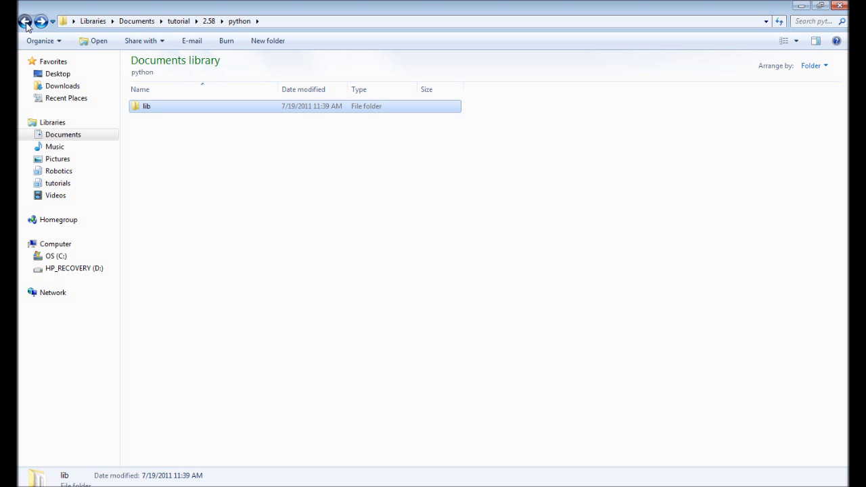
pyautogui.click(25, 21)
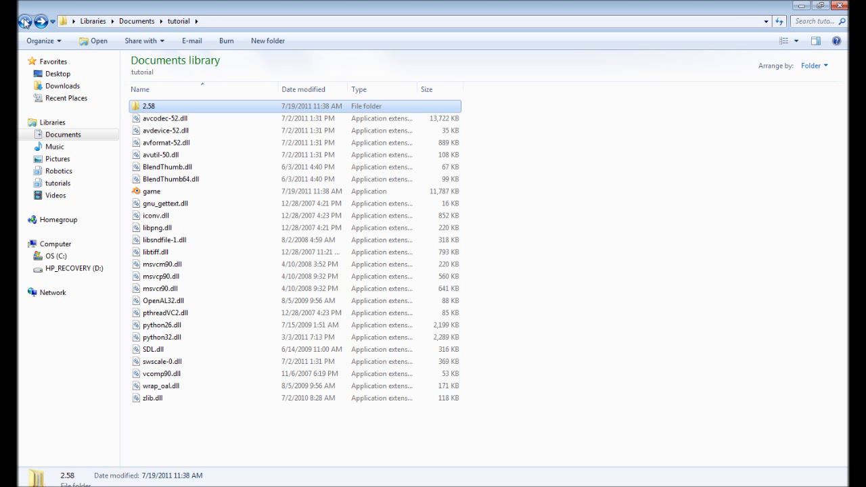
pyautogui.click(151, 191)
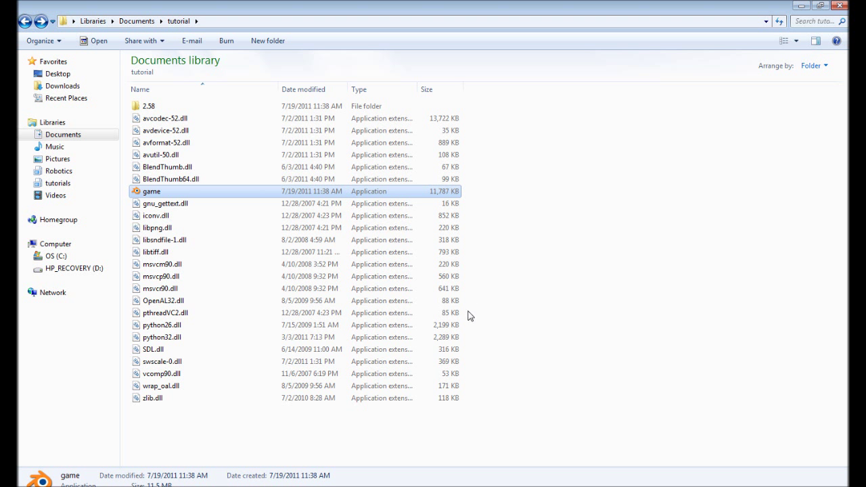